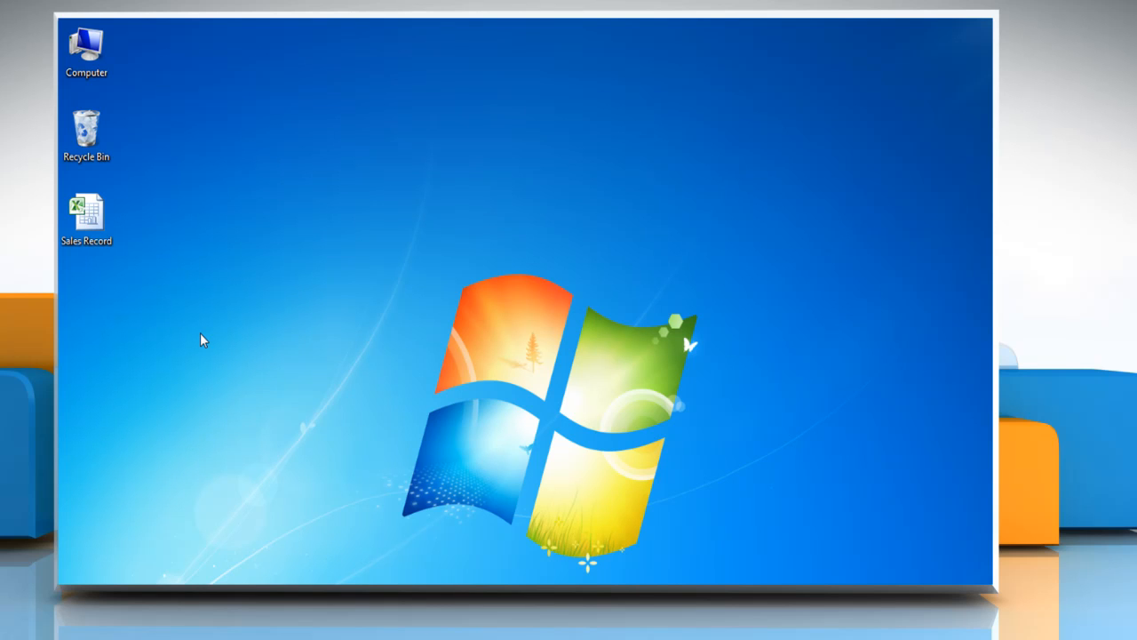
Load the Sales Record workbook containing names, sales amounts and refunds
{"action": "left_click", "coordinate": [86, 220]}
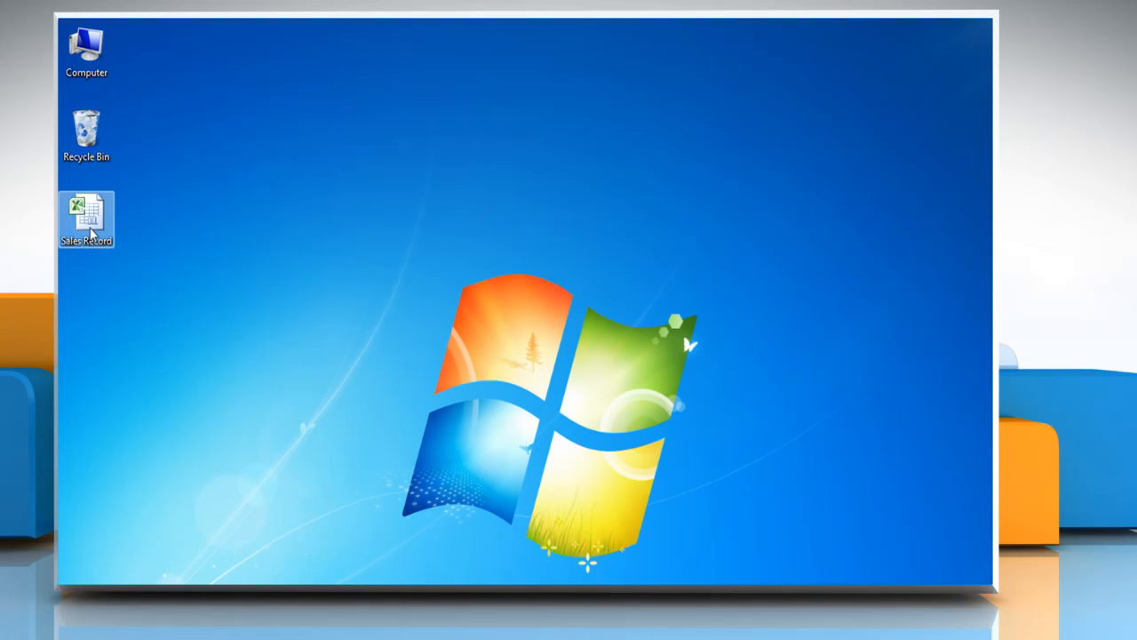
{"action": "double_click", "coordinate": [85, 221]}
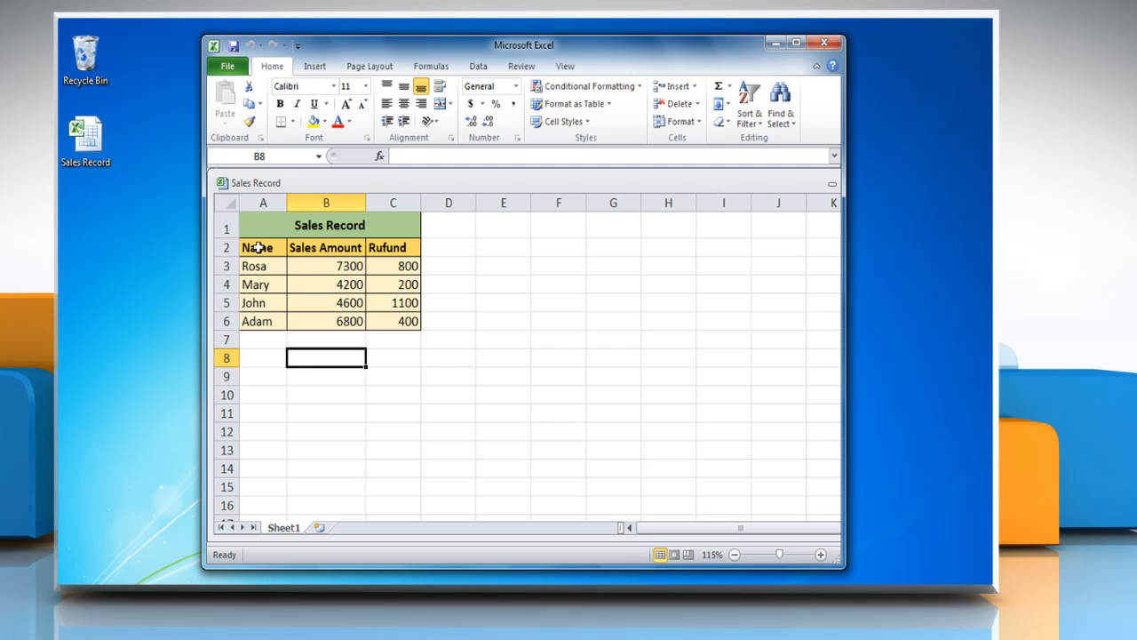
Chart the A2:C6 Name, Sales Amount and Rufund range as a basic 2-D line chart
{"action": "left_click_drag", "start_coordinate": [256, 247], "coordinate": [405, 302]}
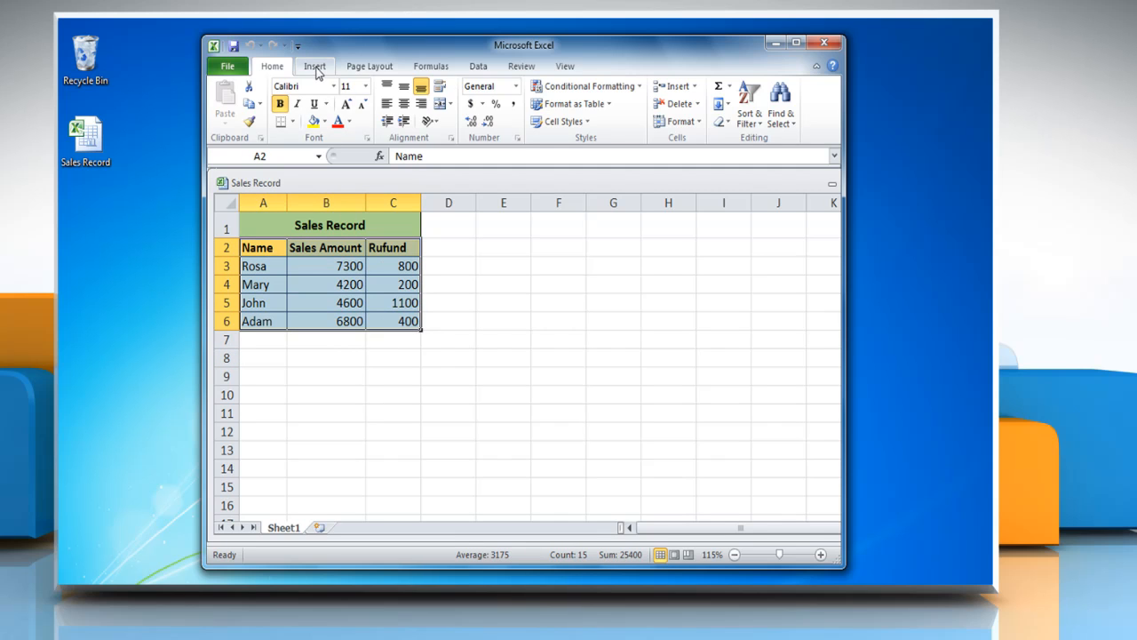
{"action": "left_click", "coordinate": [315, 66]}
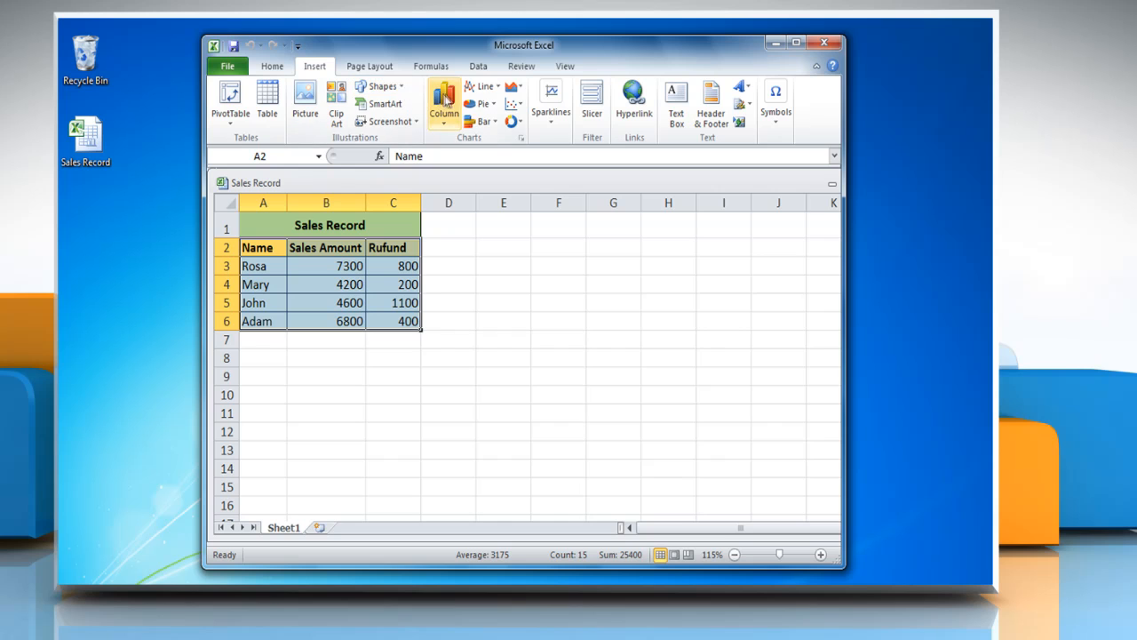
{"action": "left_click", "coordinate": [484, 85]}
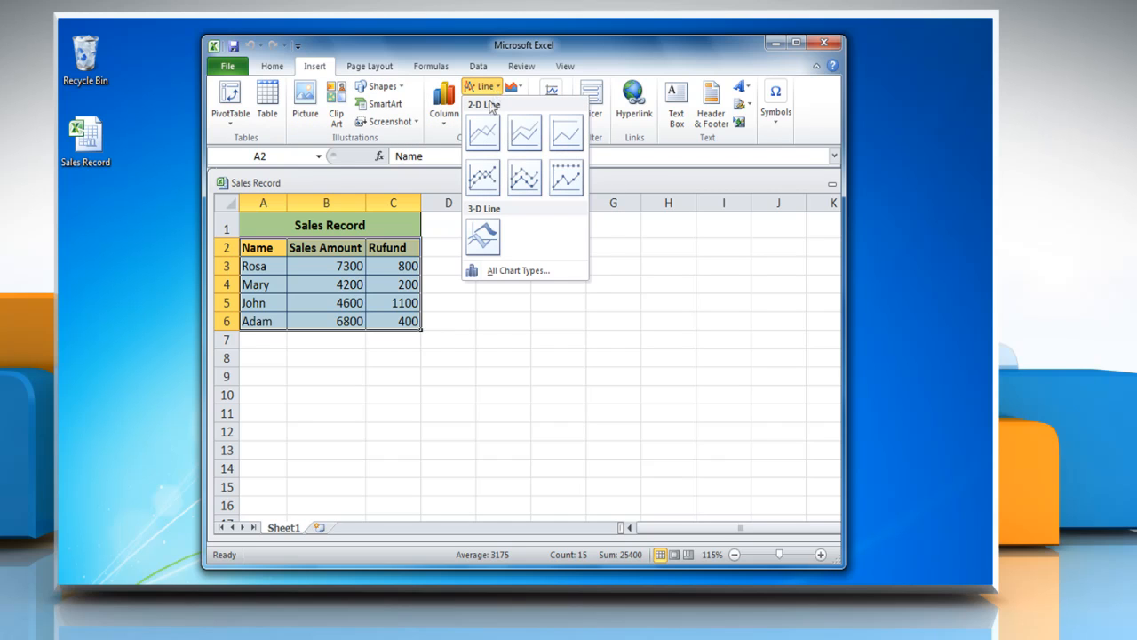
{"action": "left_click", "coordinate": [483, 132]}
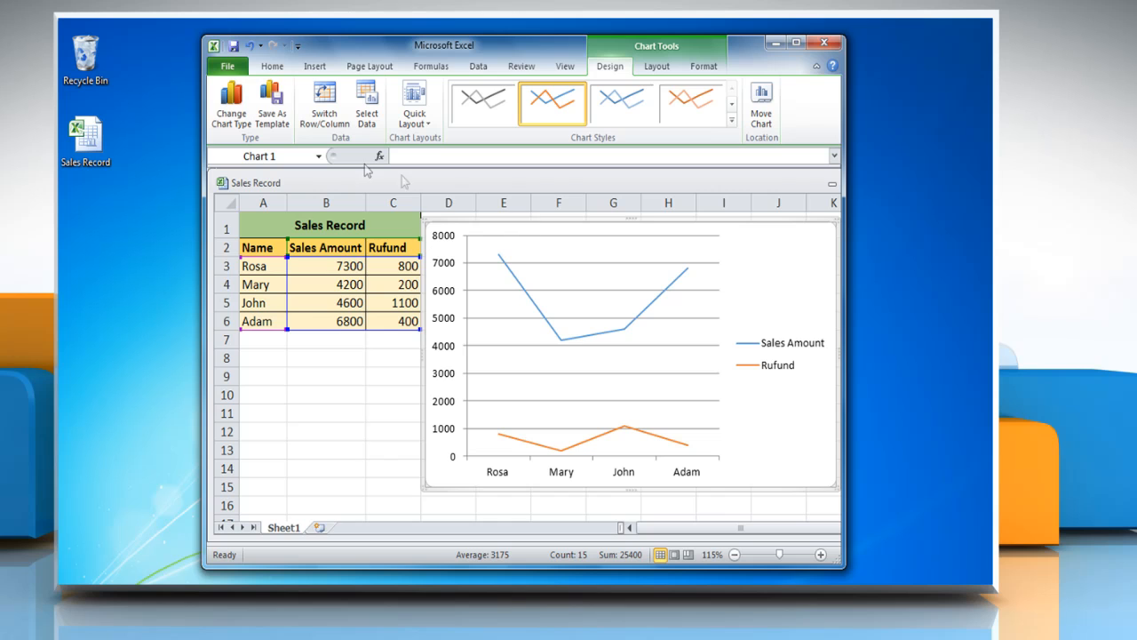
Change the chart to a 3-D Line type and apply the black-background chart style
{"action": "left_click", "coordinate": [232, 102]}
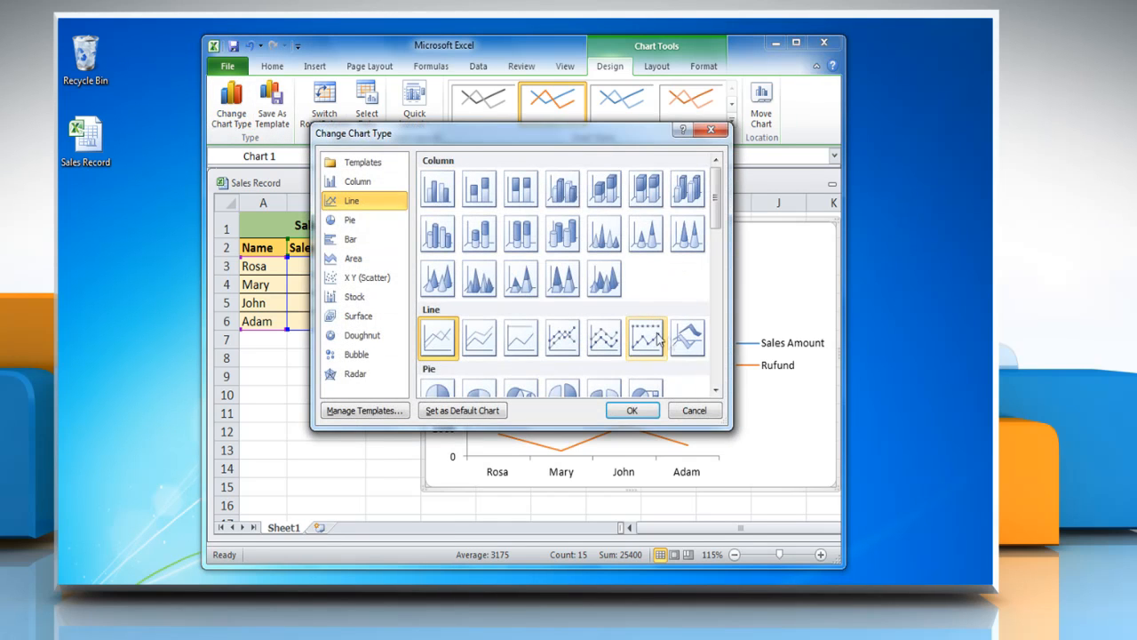
{"action": "left_click", "coordinate": [689, 338]}
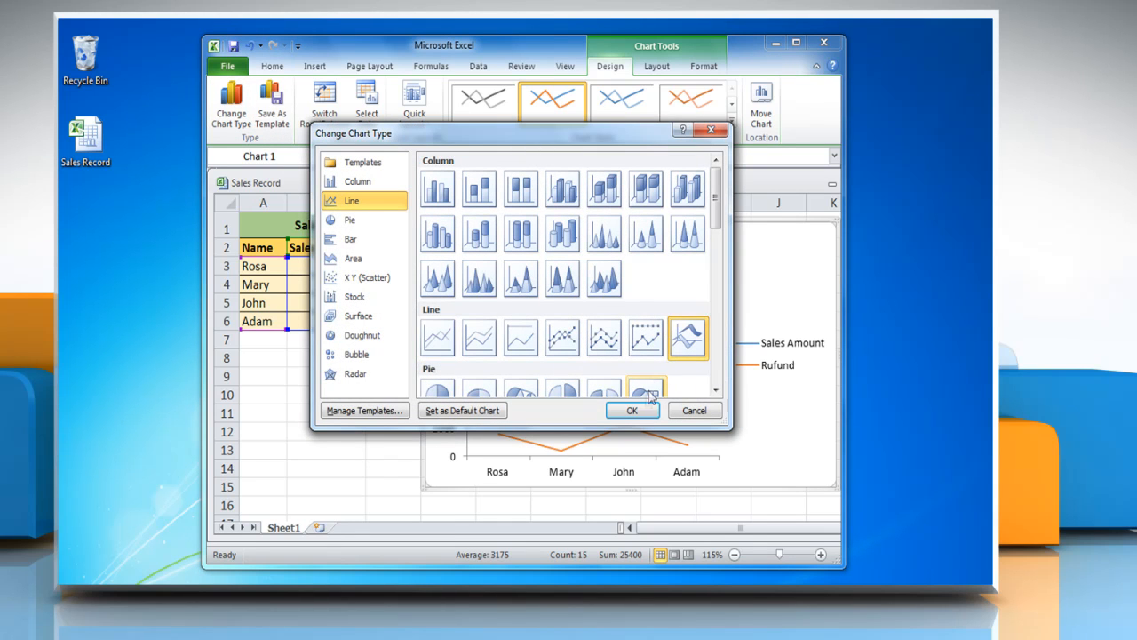
{"action": "left_click", "coordinate": [633, 408]}
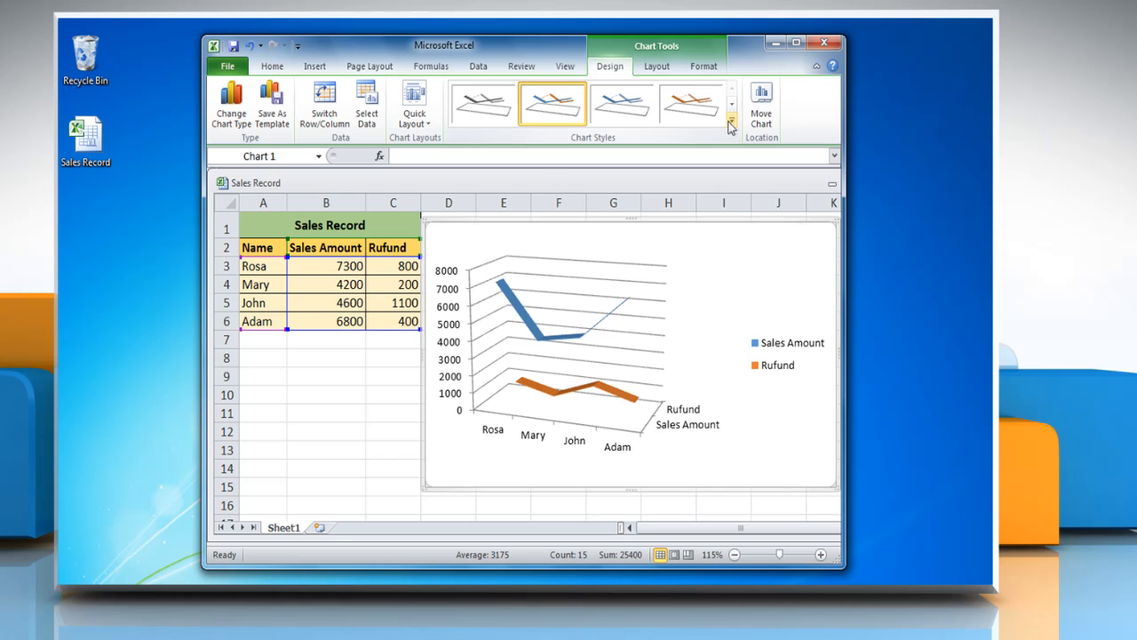
{"action": "left_click", "coordinate": [730, 117]}
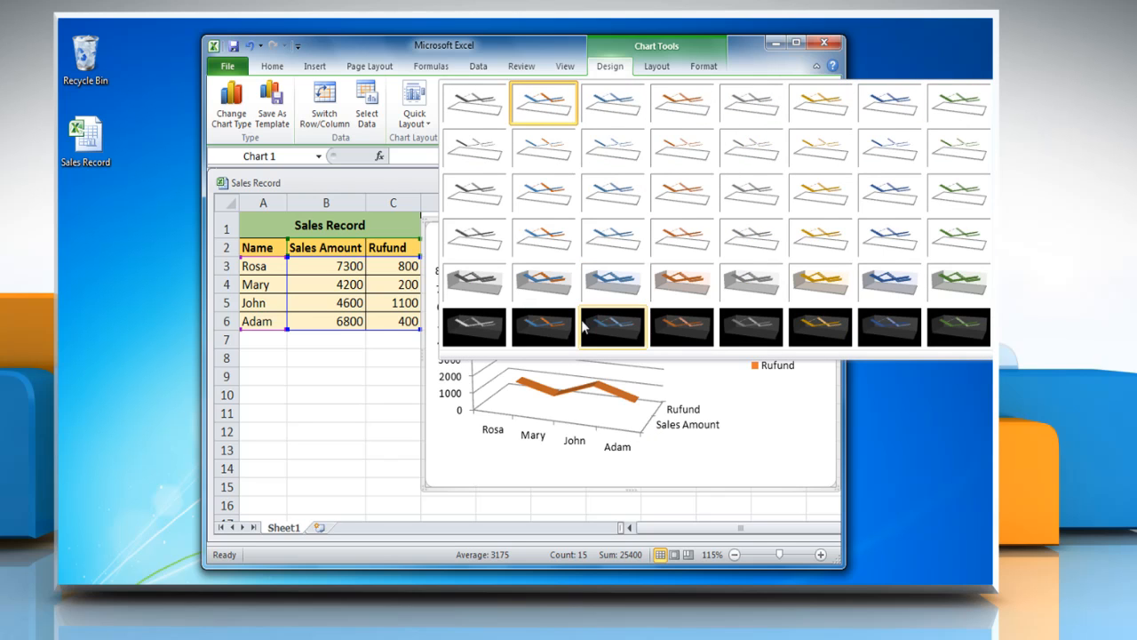
{"action": "left_click", "coordinate": [612, 327]}
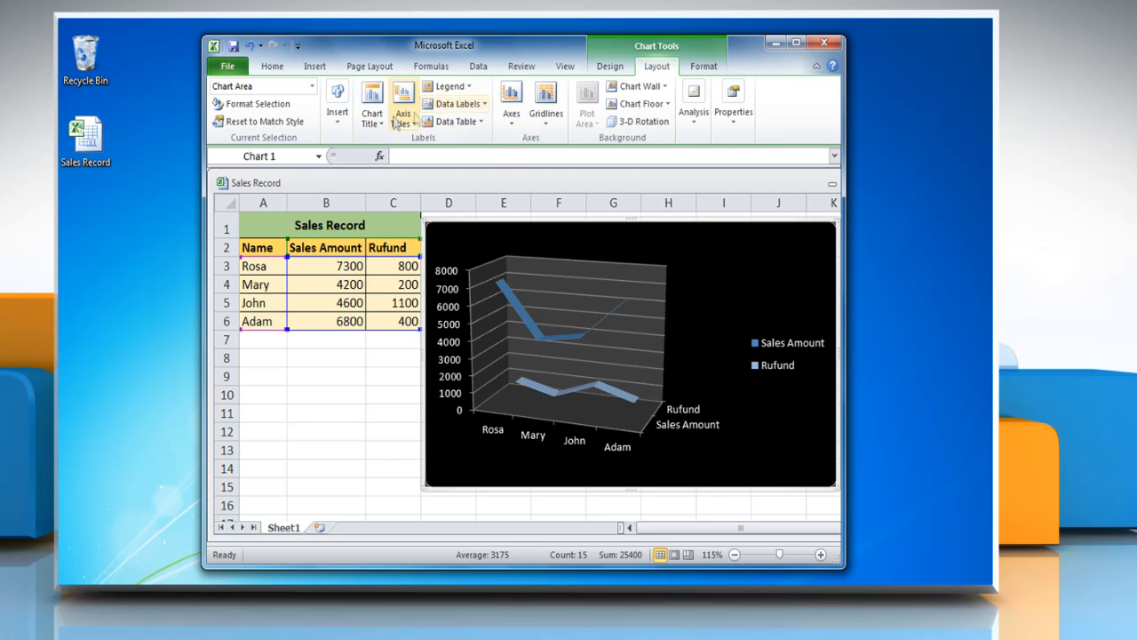
Add the title 'Sales Record' above the chart and show data value labels on both lines
{"action": "left_click", "coordinate": [372, 105]}
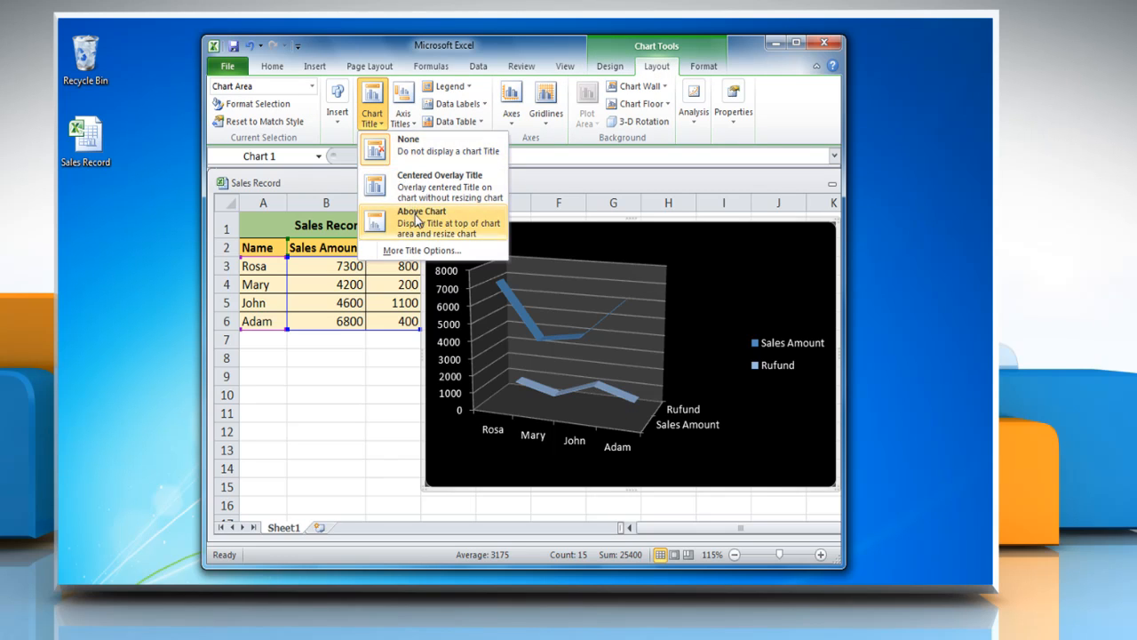
{"action": "left_click", "coordinate": [419, 210]}
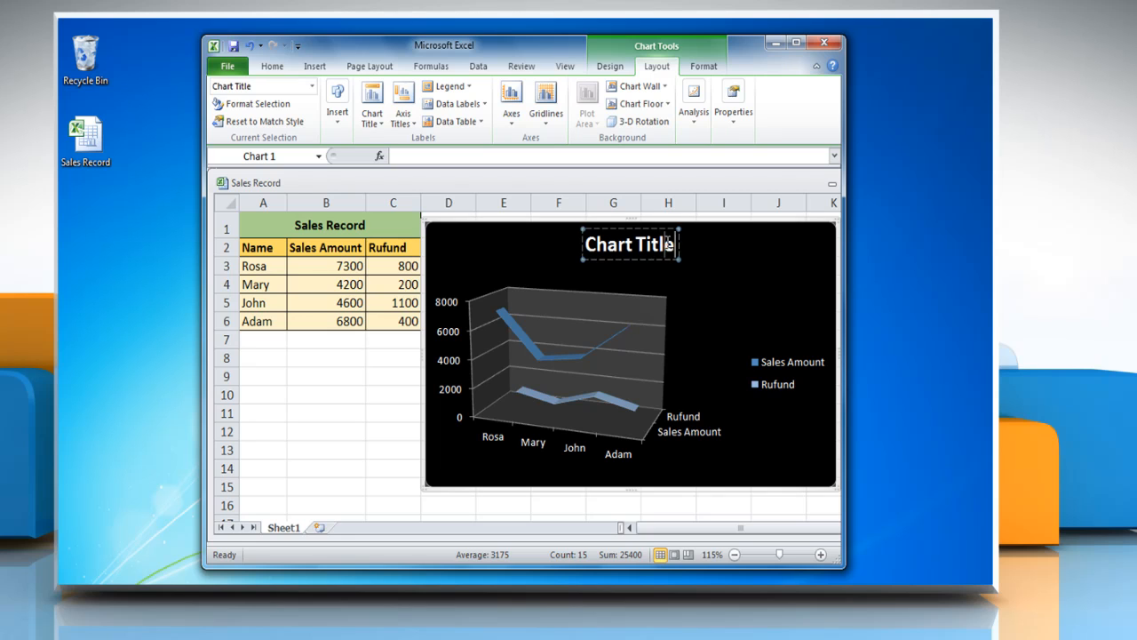
{"action": "type", "text": "Sales Record"}
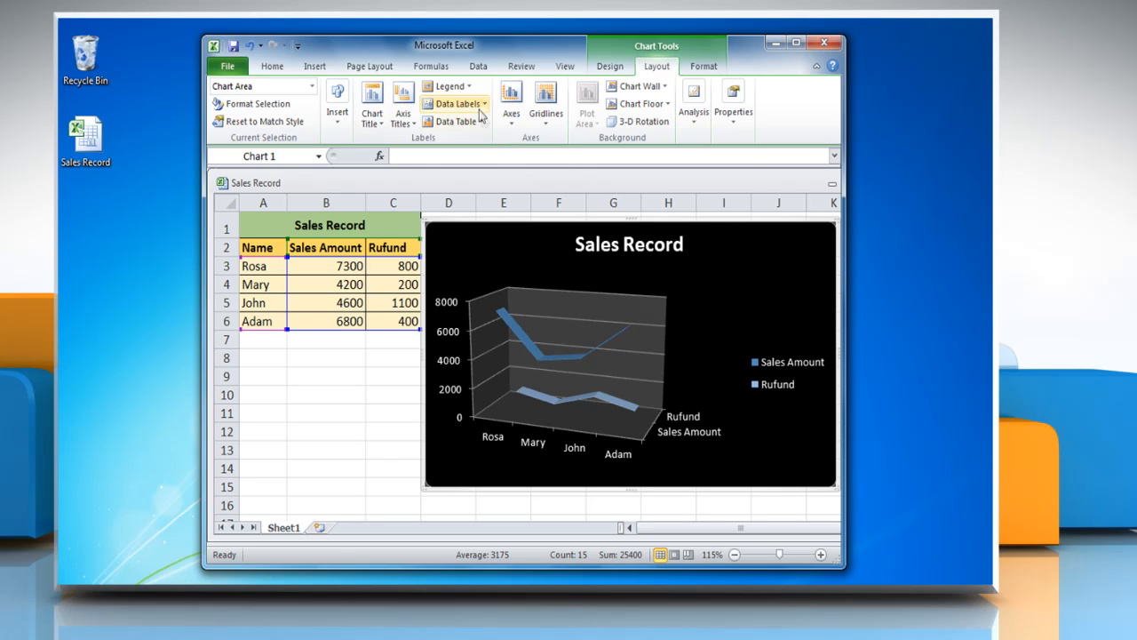
{"action": "left_click", "coordinate": [455, 104]}
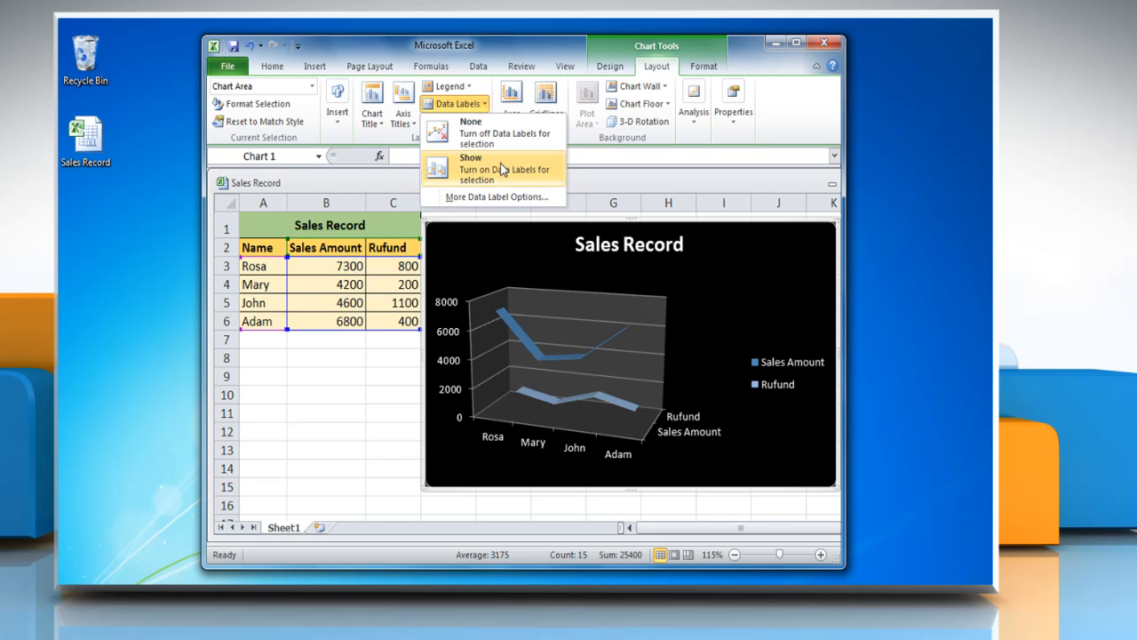
{"action": "left_click", "coordinate": [494, 169]}
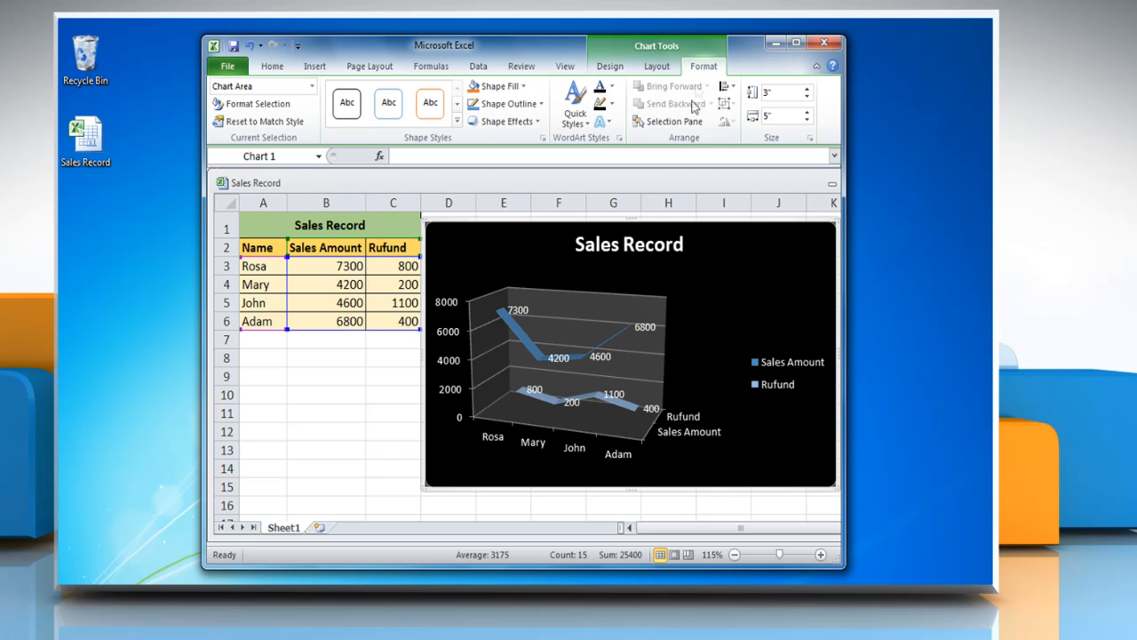
Fill the chart title with a blue shape style and the legend with an orange Moderate Effect style
{"action": "left_click", "coordinate": [629, 244]}
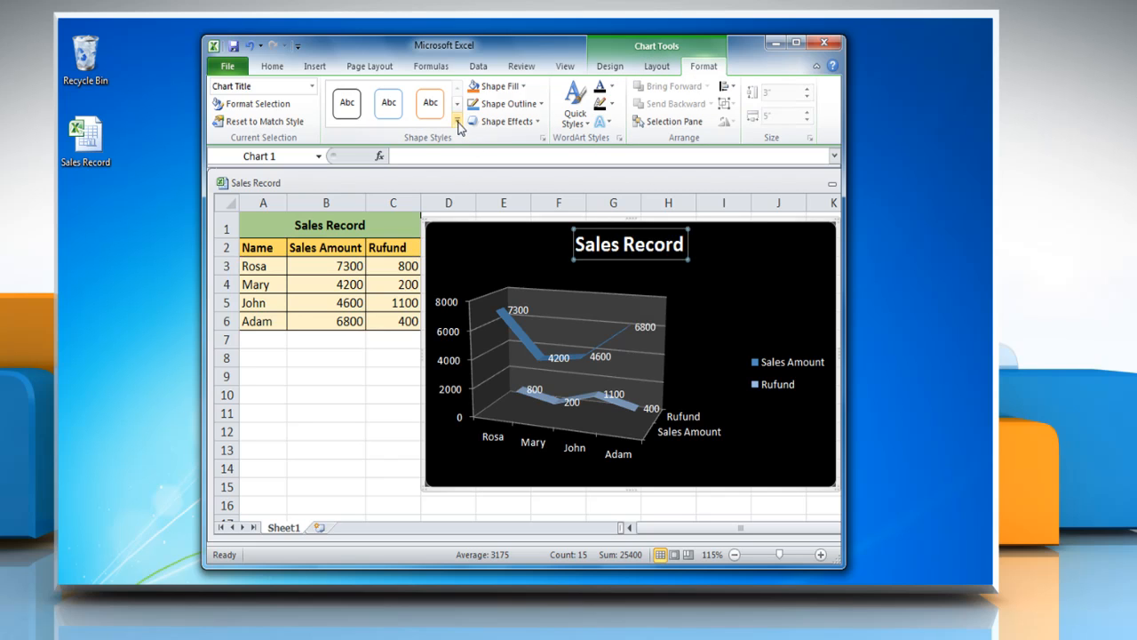
{"action": "left_click", "coordinate": [459, 121]}
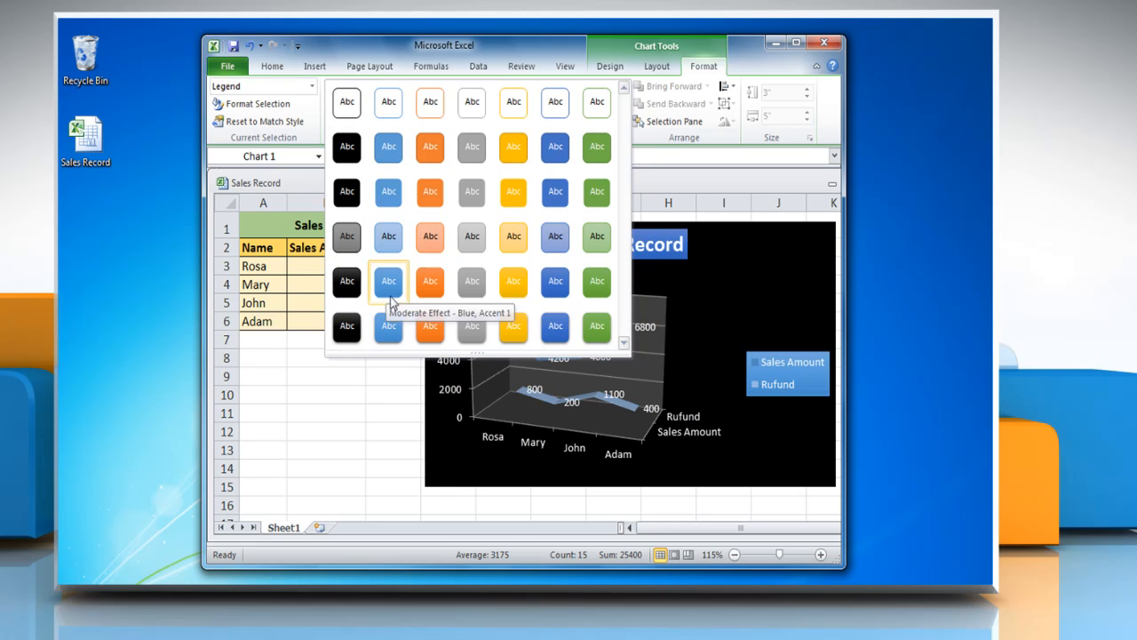
{"action": "left_click", "coordinate": [388, 280]}
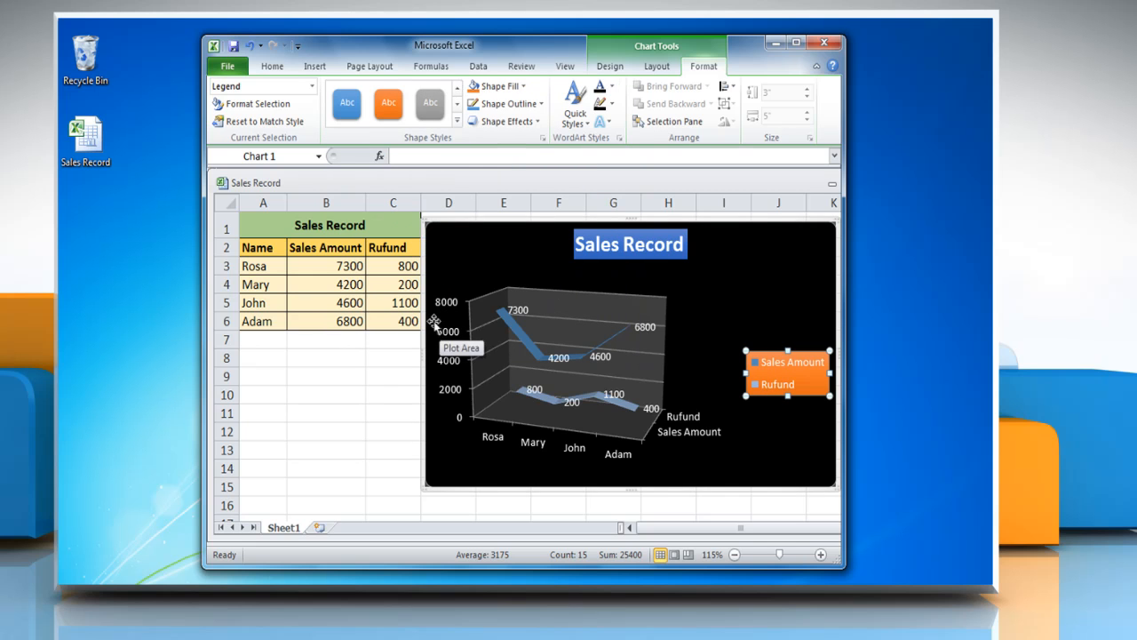
{"action": "left_click", "coordinate": [327, 394]}
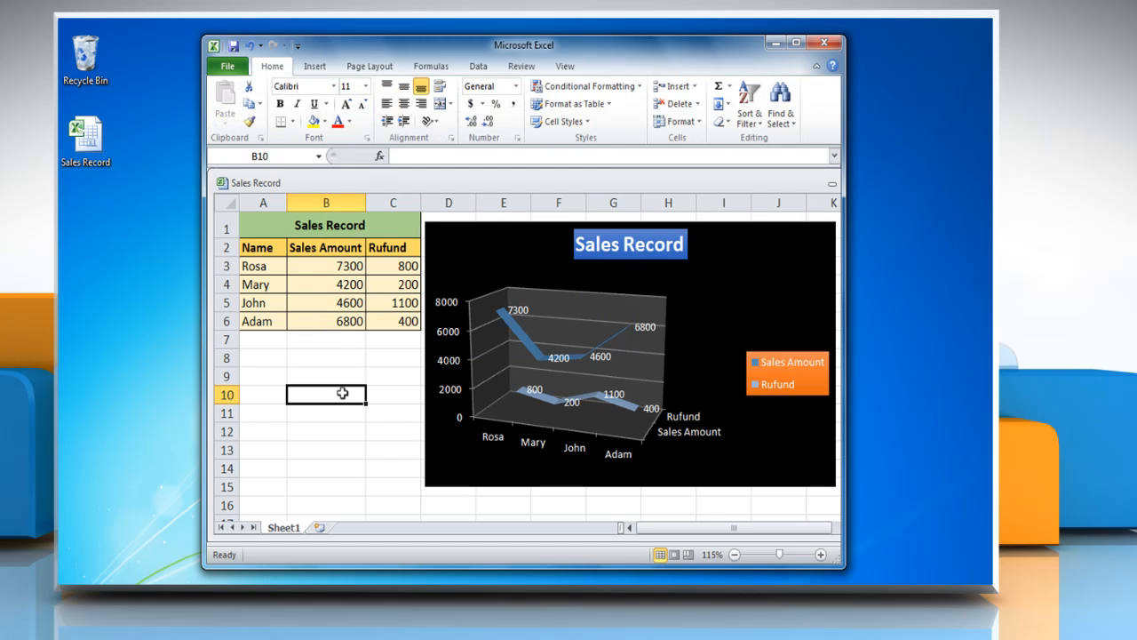